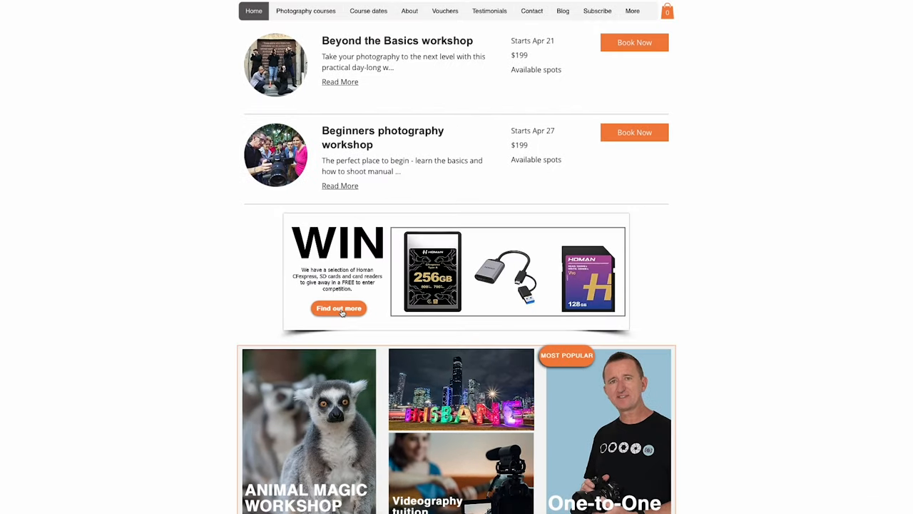
# - Follow the WIN banner's 'Find out more' link to the Homan memory card competition page
pyautogui.click(339, 308)
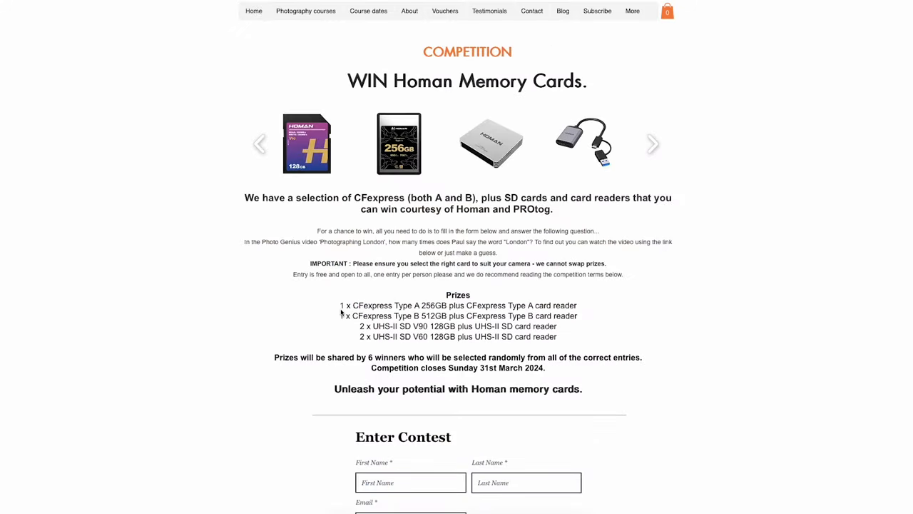